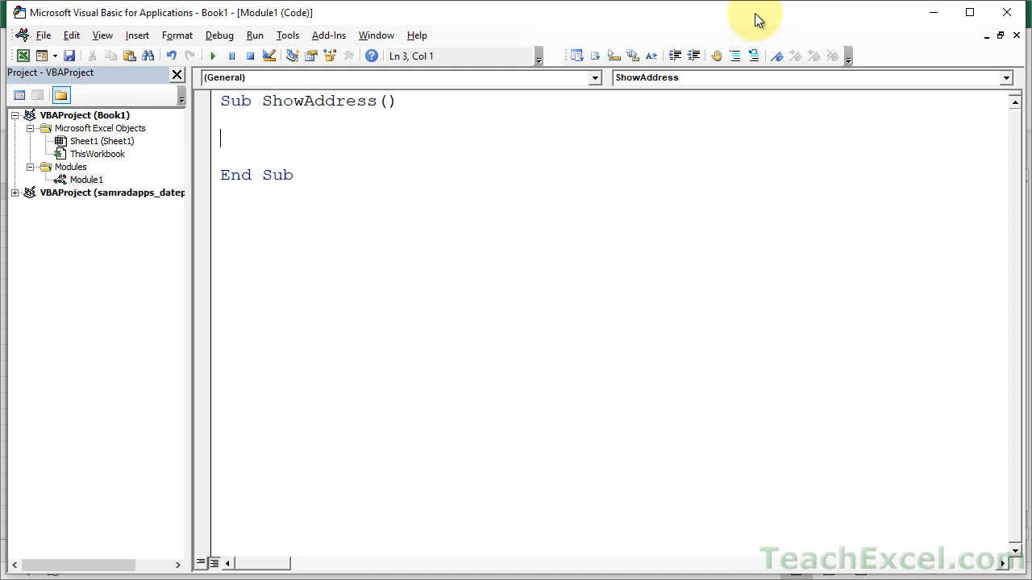
Write the line MsgBox ActiveCell.Address inside the ShowAddress sub.
{"action": "type", "text": "acti"}
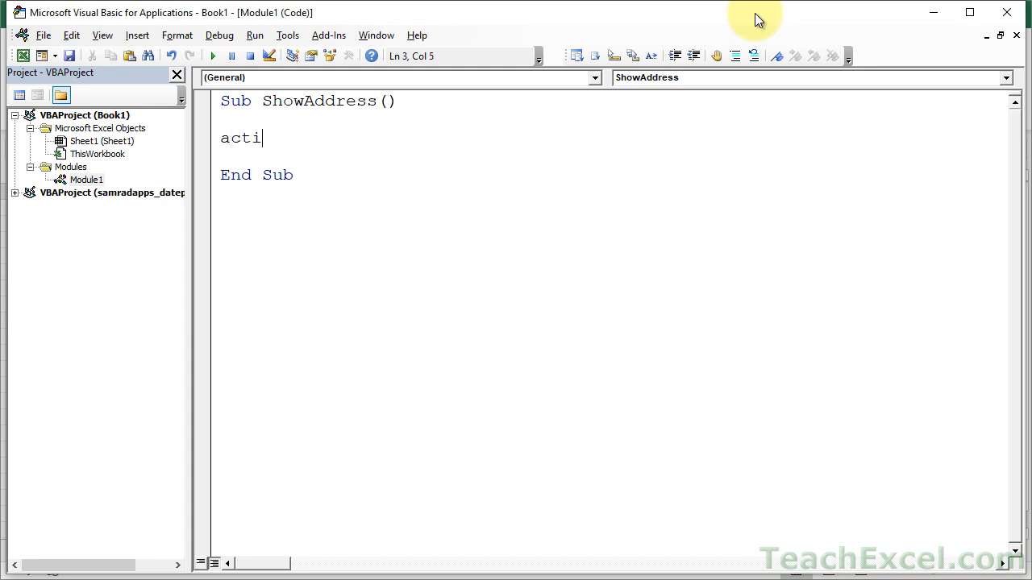
{"action": "type", "text": "vecell"}
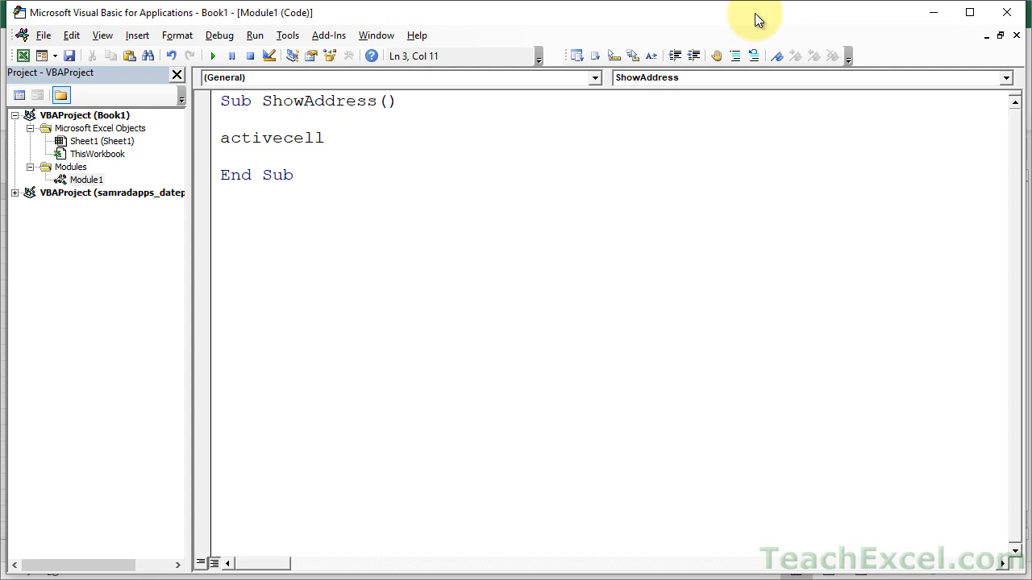
{"action": "type", "text": ".addr"}
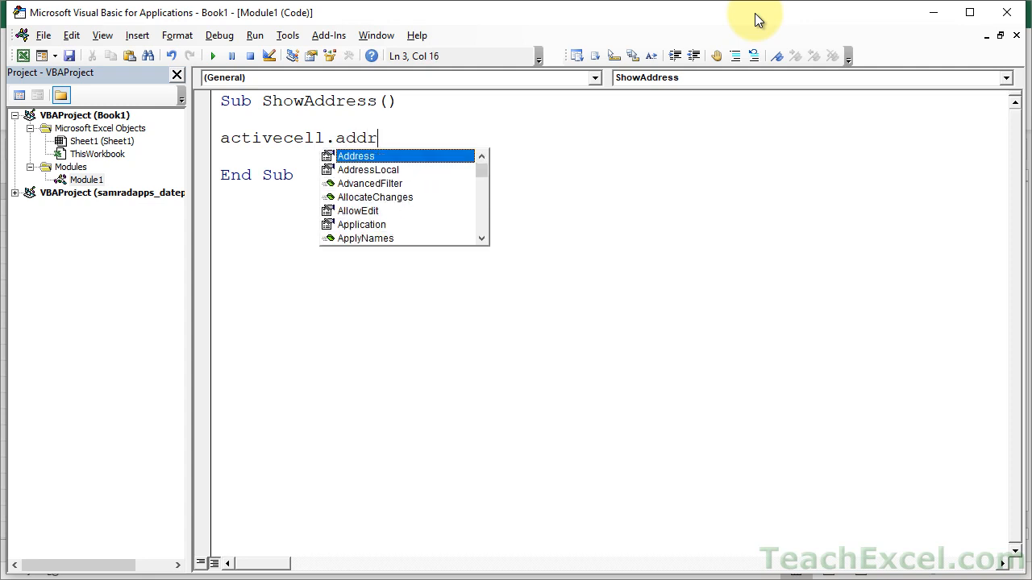
{"action": "key", "text": "Tab"}
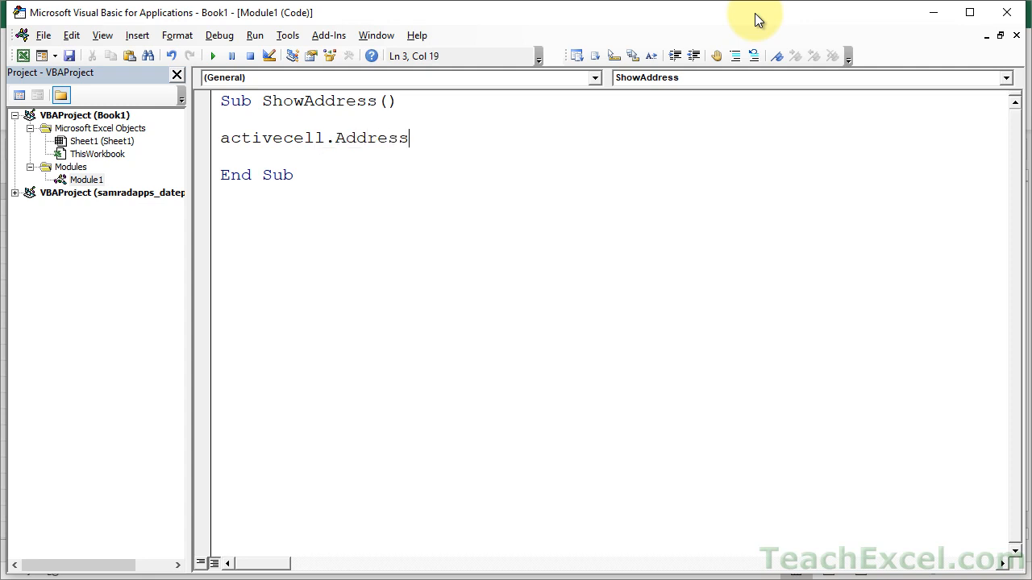
{"action": "type", "text": "msgbox"}
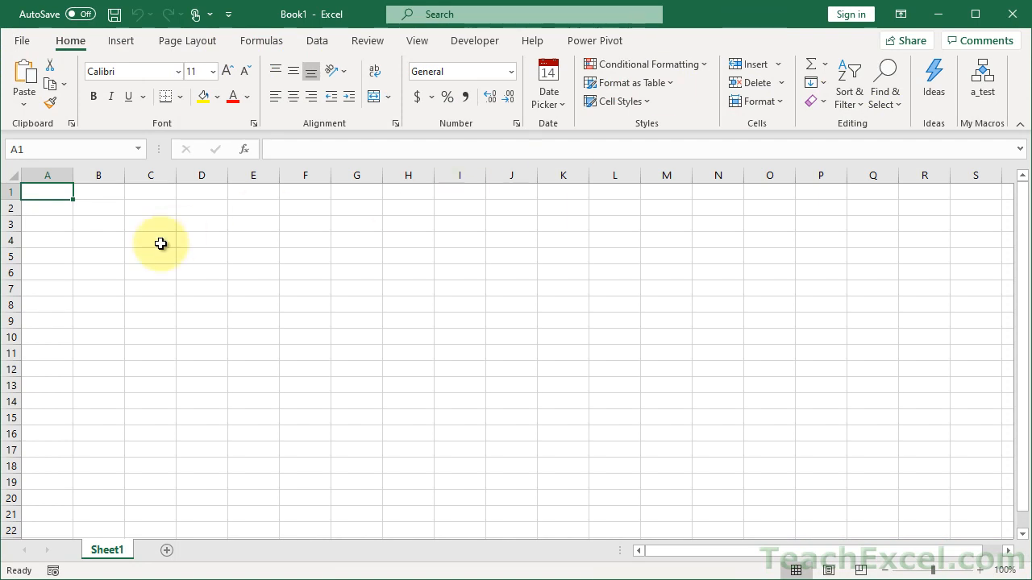
Select cell D5, run ShowAddress and acknowledge the $D$5 message box.
{"action": "left_click", "coordinate": [202, 254]}
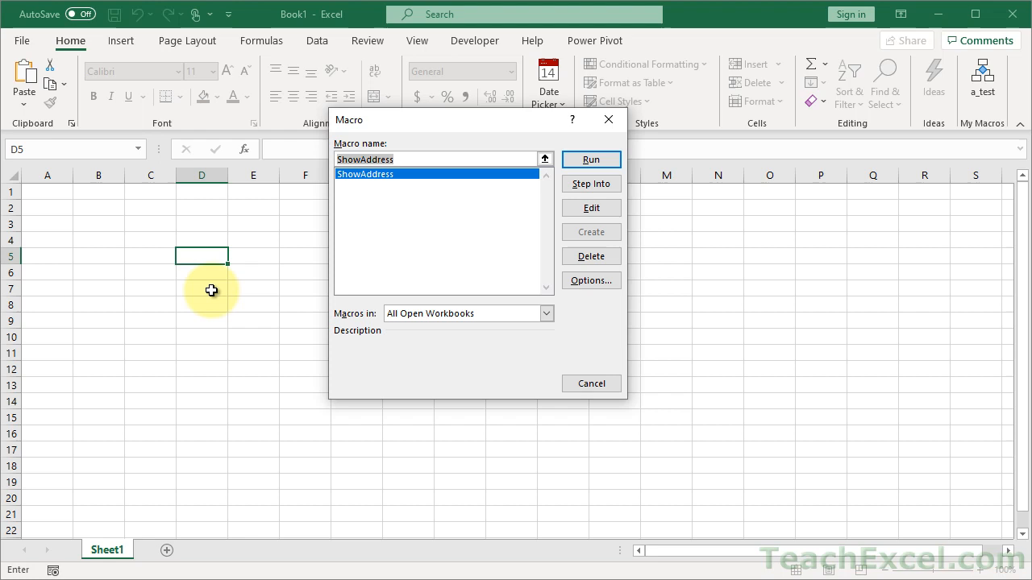
{"action": "left_click", "coordinate": [590, 160]}
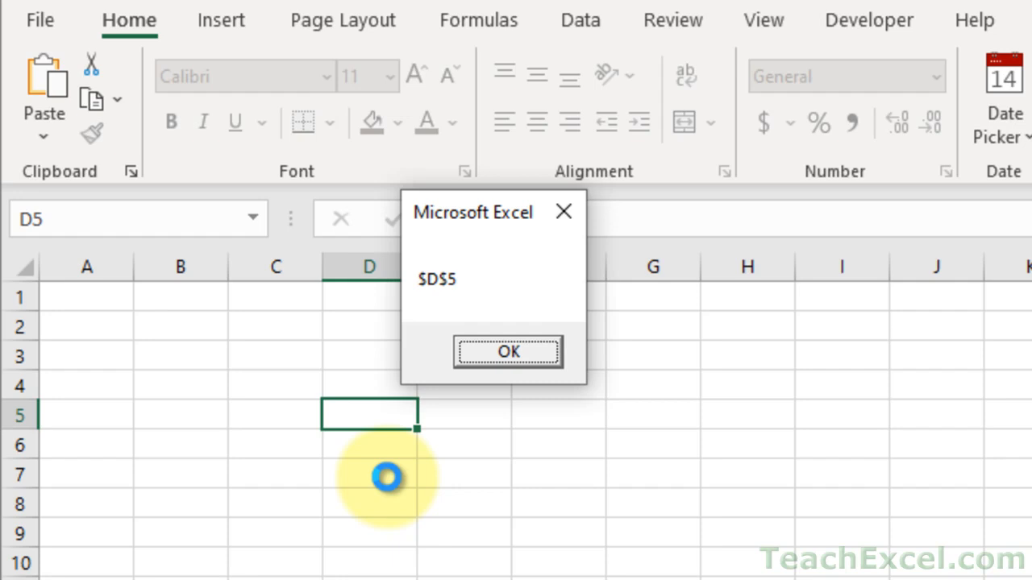
{"action": "left_click", "coordinate": [506, 352]}
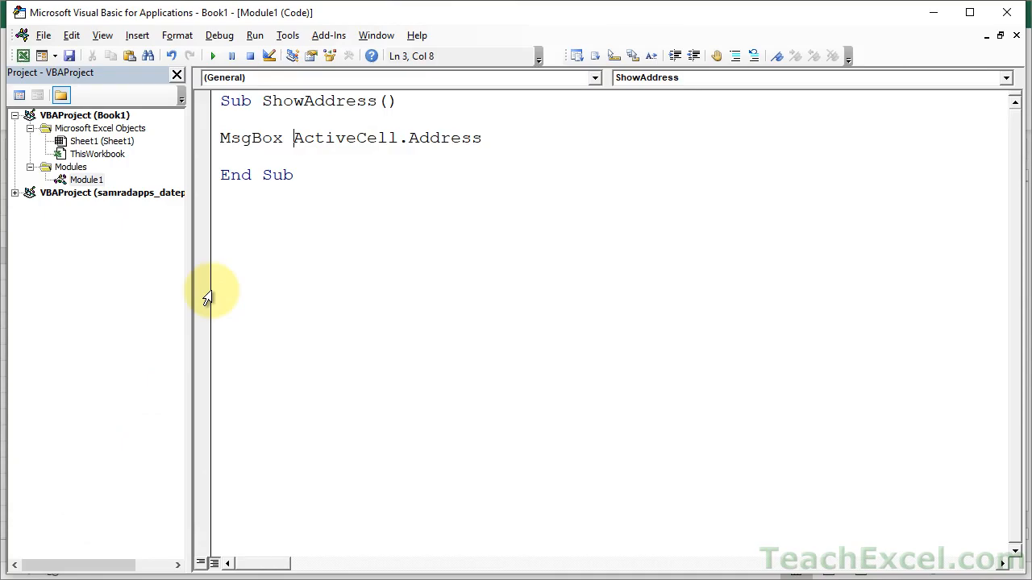
{"action": "mouse_move", "coordinate": [439, 166]}
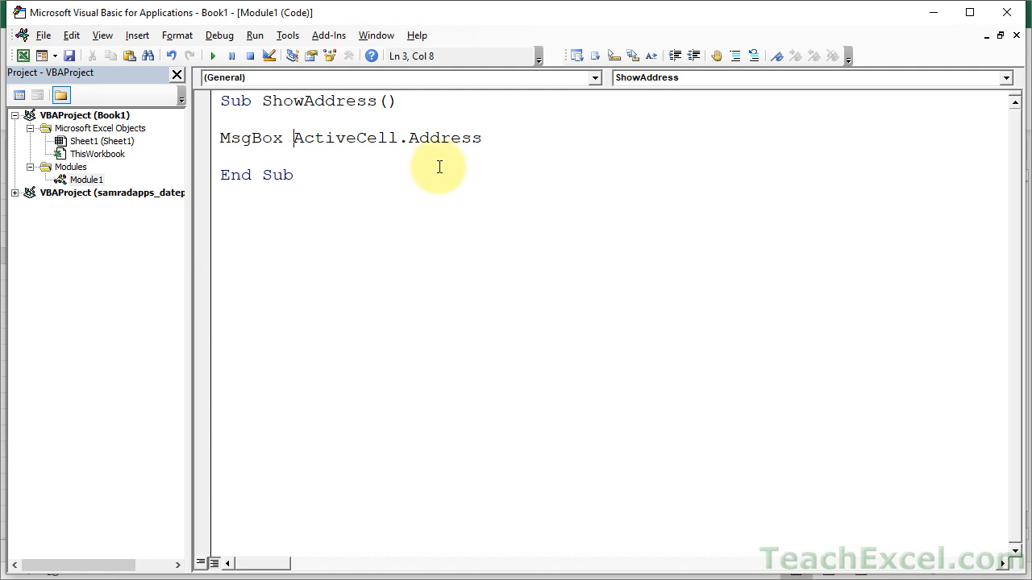
Append (0,0) to ActiveCell.Address so it returns a relative address.
{"action": "left_click", "coordinate": [483, 138]}
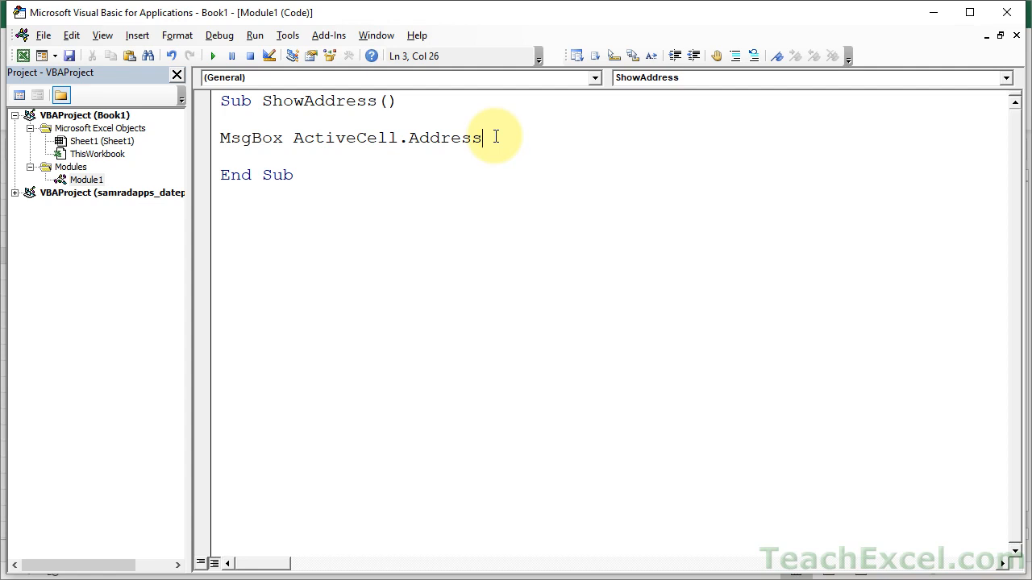
{"action": "type", "text": "("}
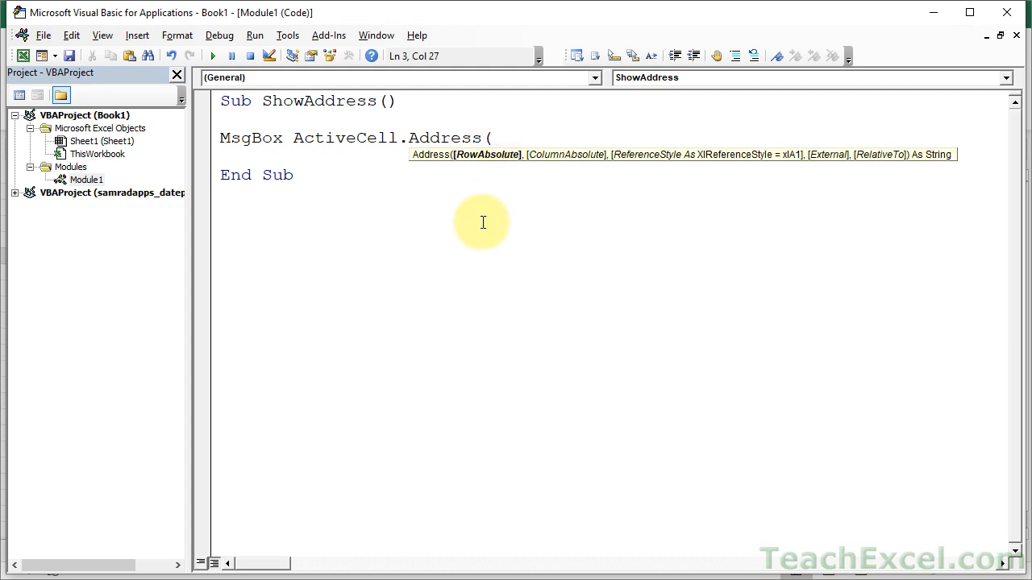
{"action": "type", "text": "0,0"}
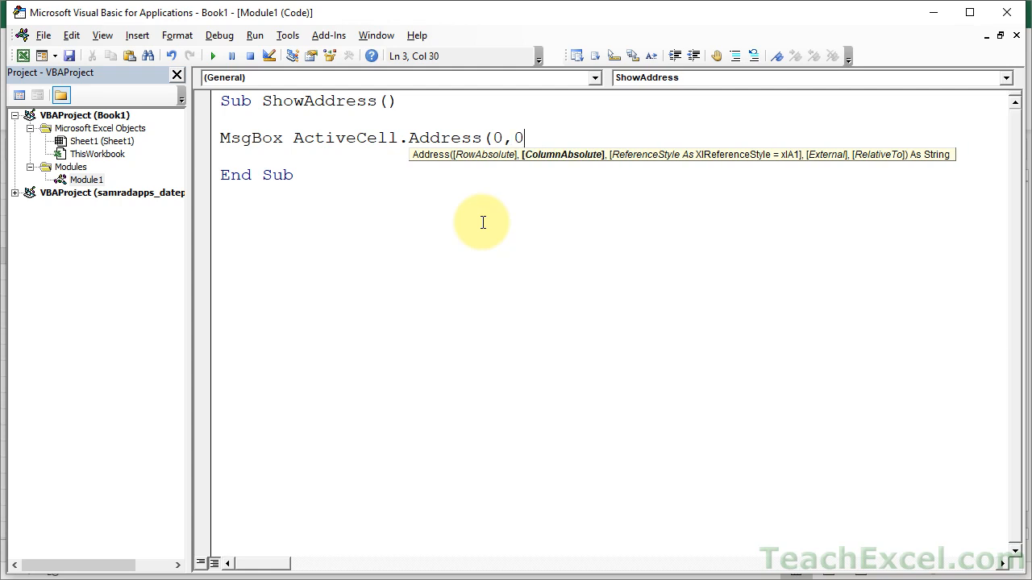
{"action": "type", "text": ")"}
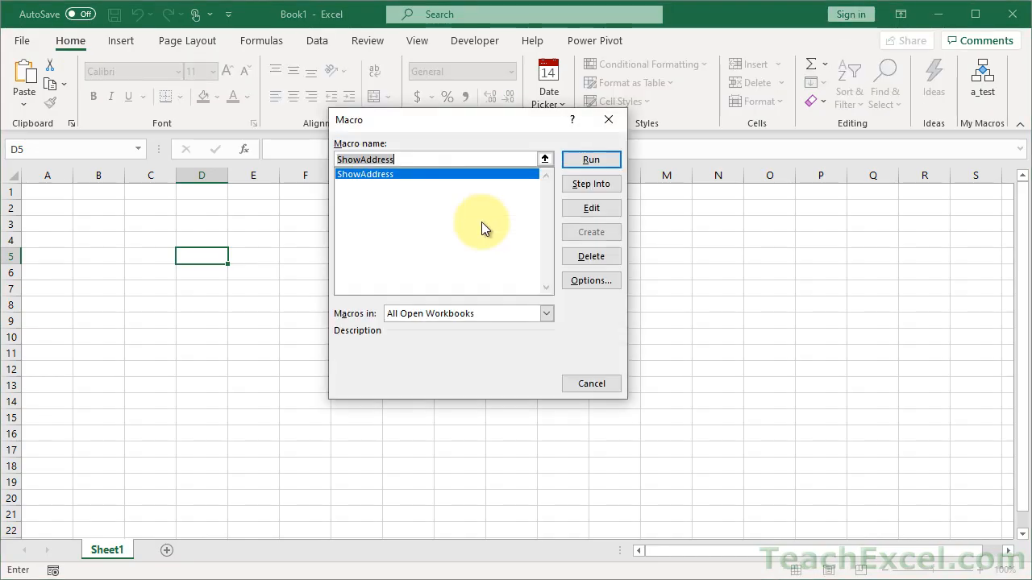
Run ShowAddress and acknowledge the plain D5 message box.
{"action": "left_click", "coordinate": [590, 159]}
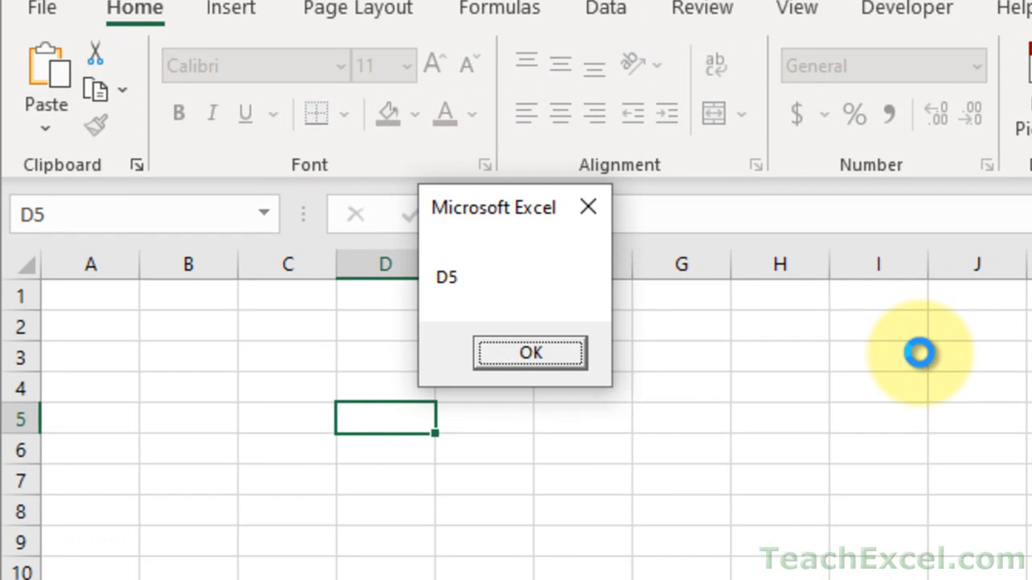
{"action": "left_click", "coordinate": [529, 351]}
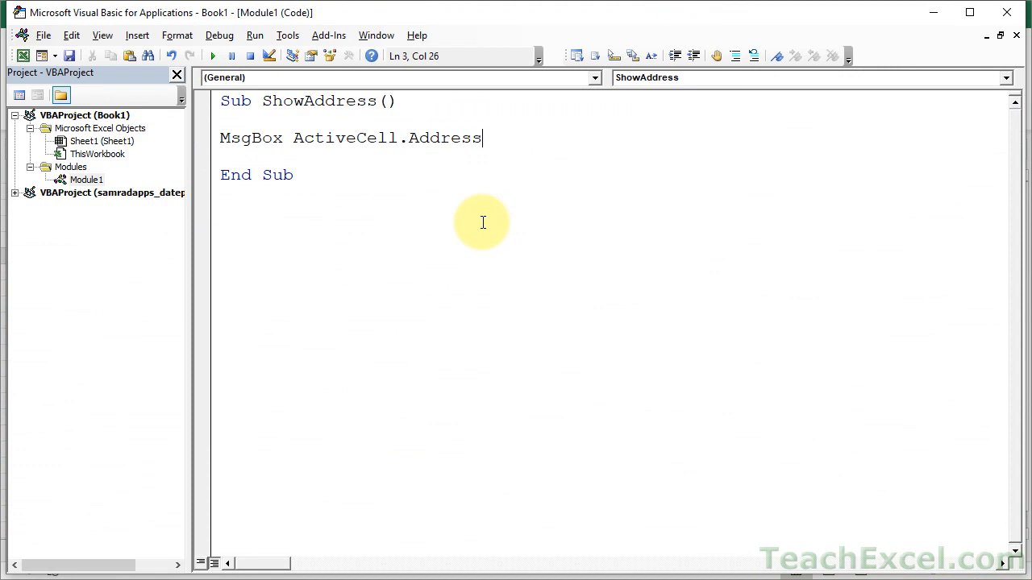
Replace the Address arguments with (0,1) so only the column is absolute.
{"action": "type", "text": "("}
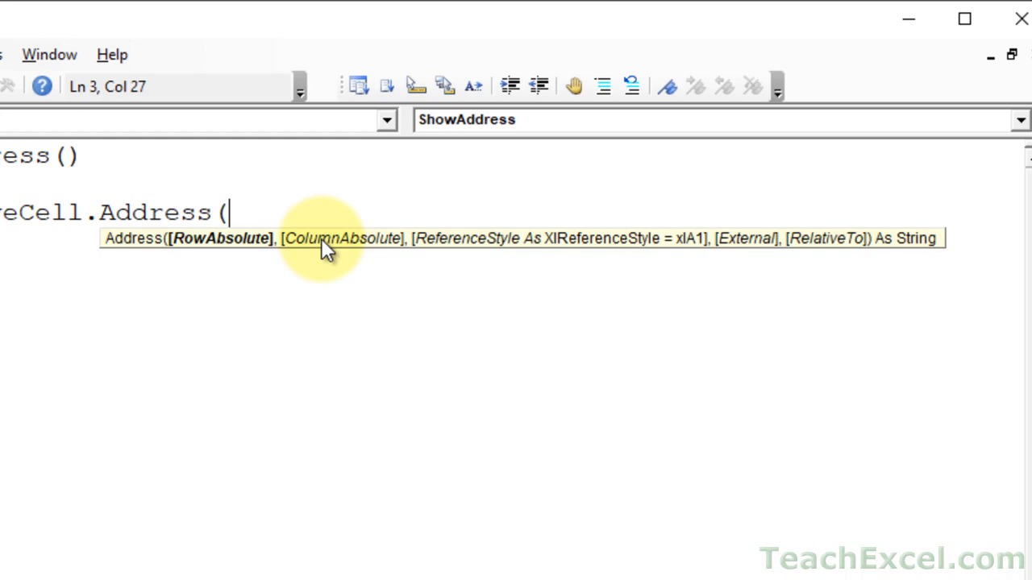
{"action": "type", "text": "0,1"}
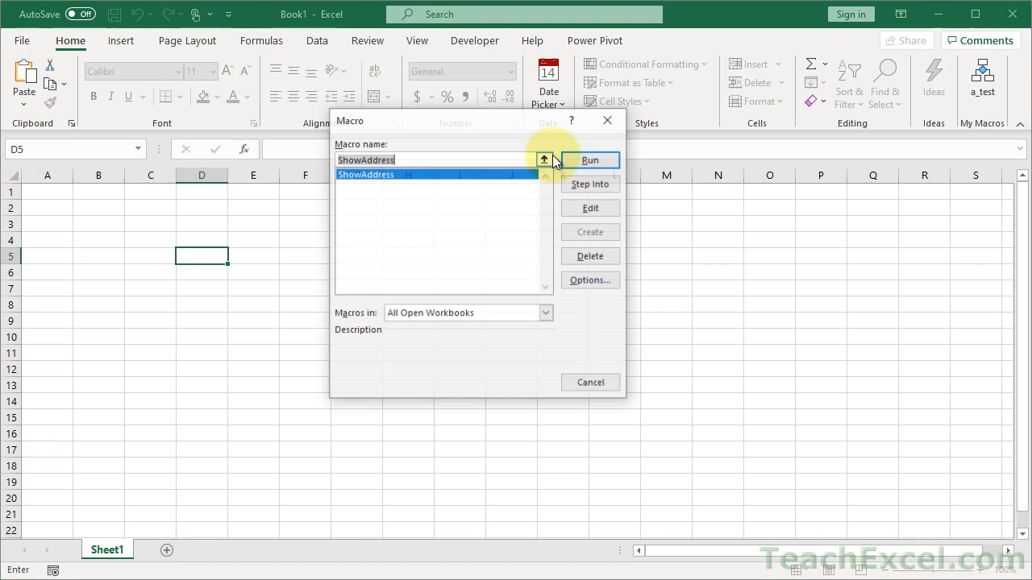
Run ShowAddress and acknowledge the $D5 message box.
{"action": "left_click", "coordinate": [590, 159]}
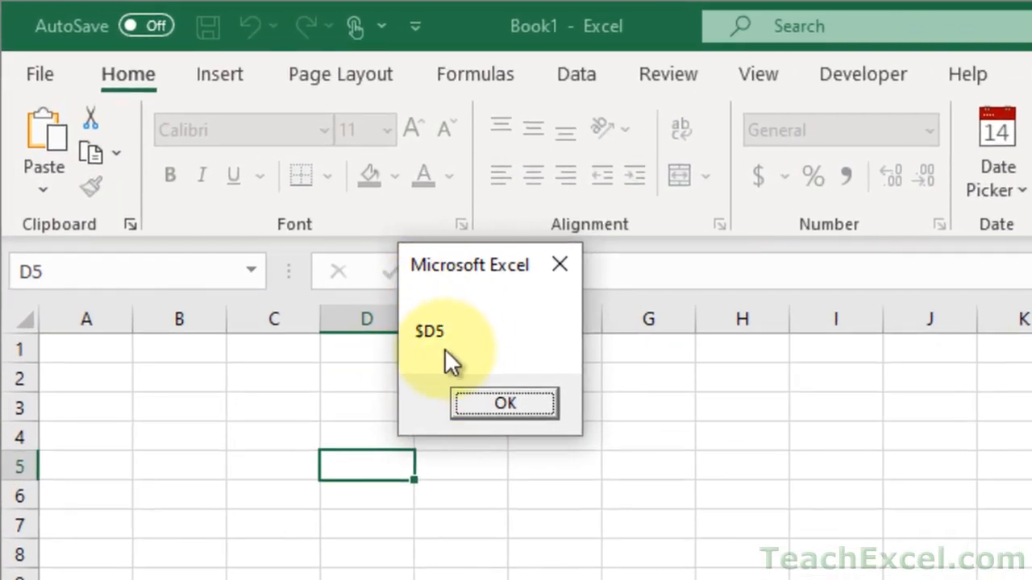
{"action": "mouse_move", "coordinate": [475, 358]}
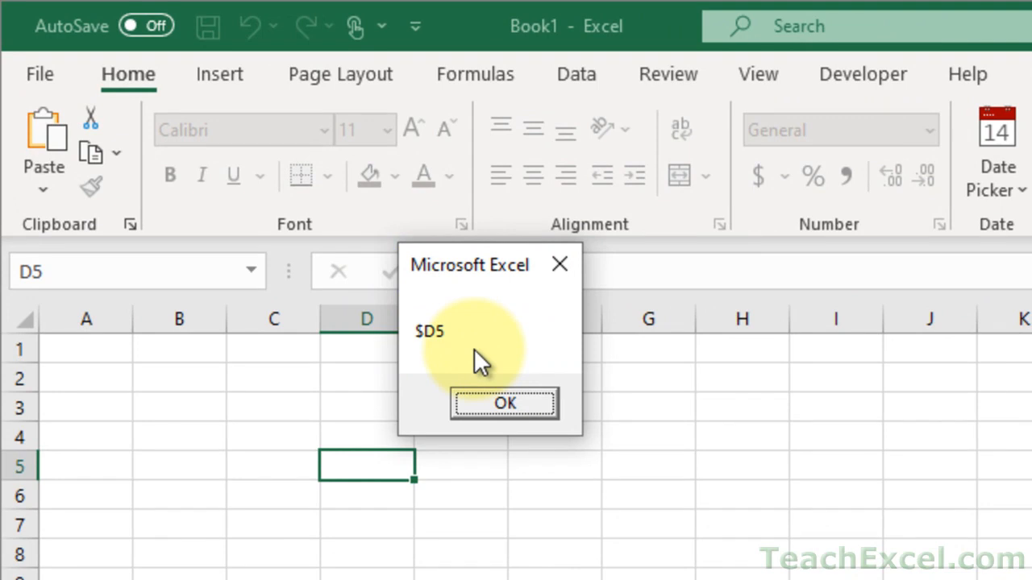
{"action": "left_click", "coordinate": [503, 404]}
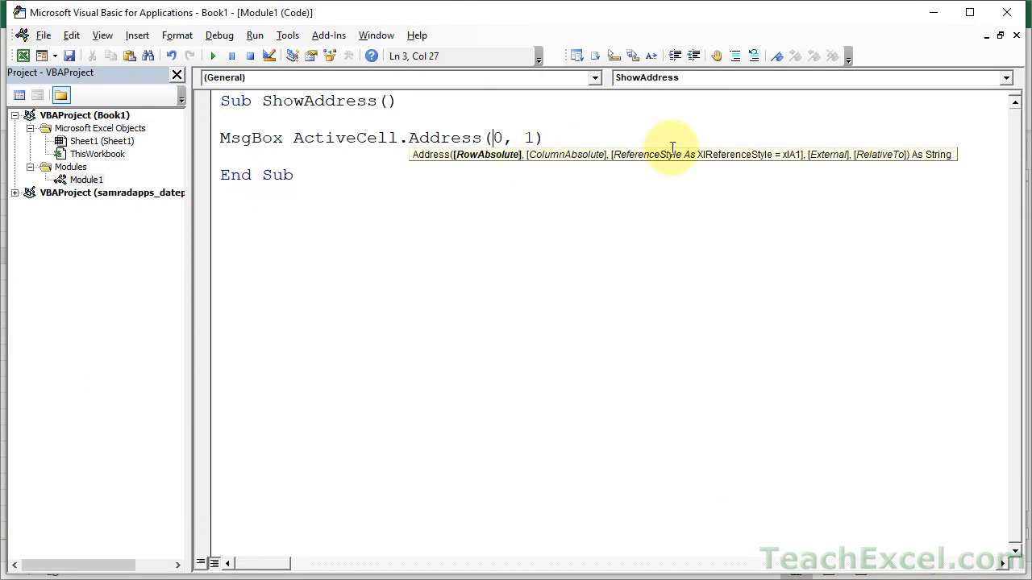
{"action": "mouse_move", "coordinate": [513, 121]}
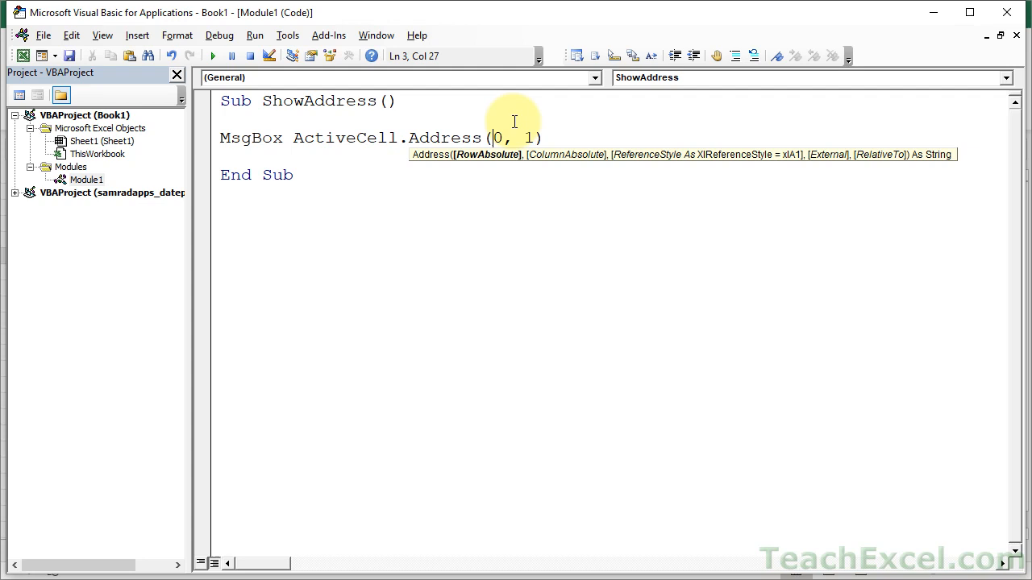